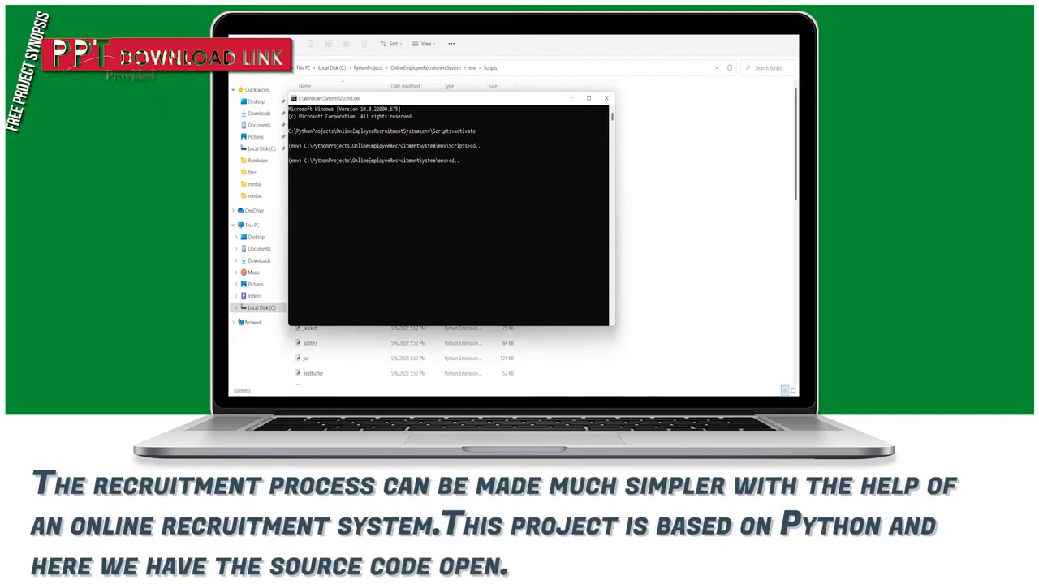
Start the Django server with python manage.py runserver and reach the site's Login dropdown.
text(python manage.py runserver)
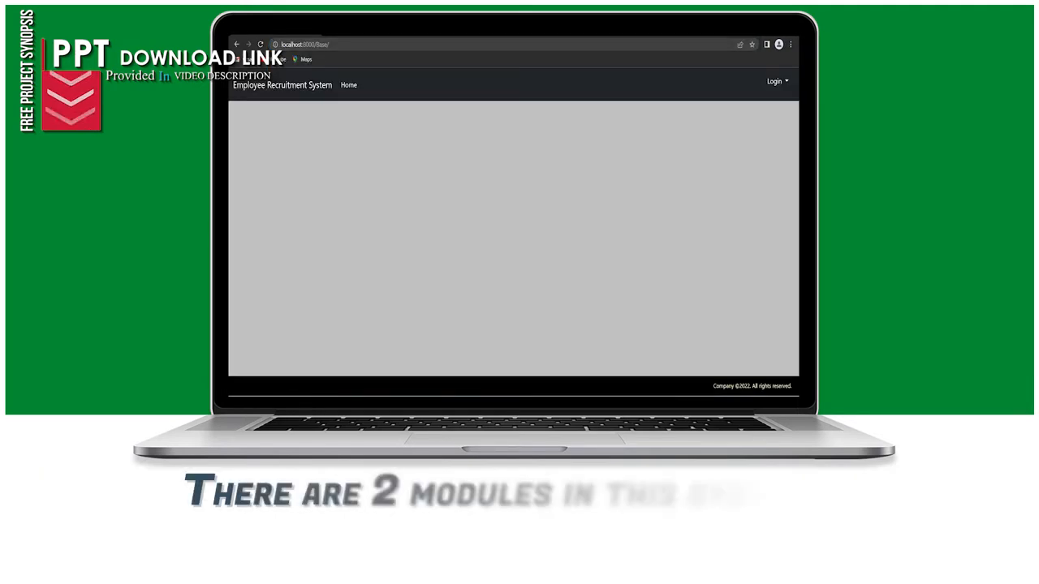
click(772, 81)
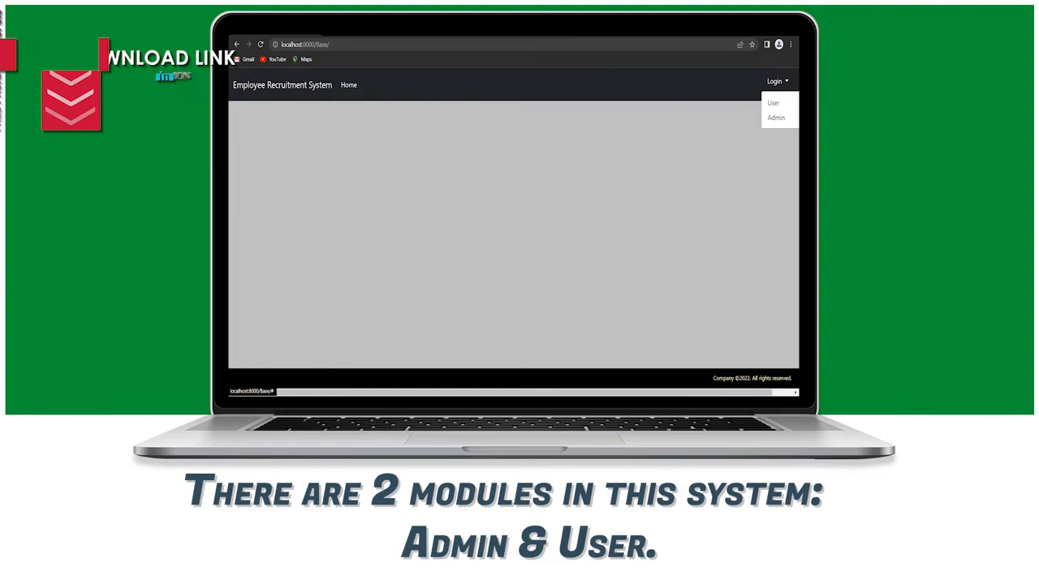
Sign in as admin and view the submitted candidate applications.
click(779, 117)
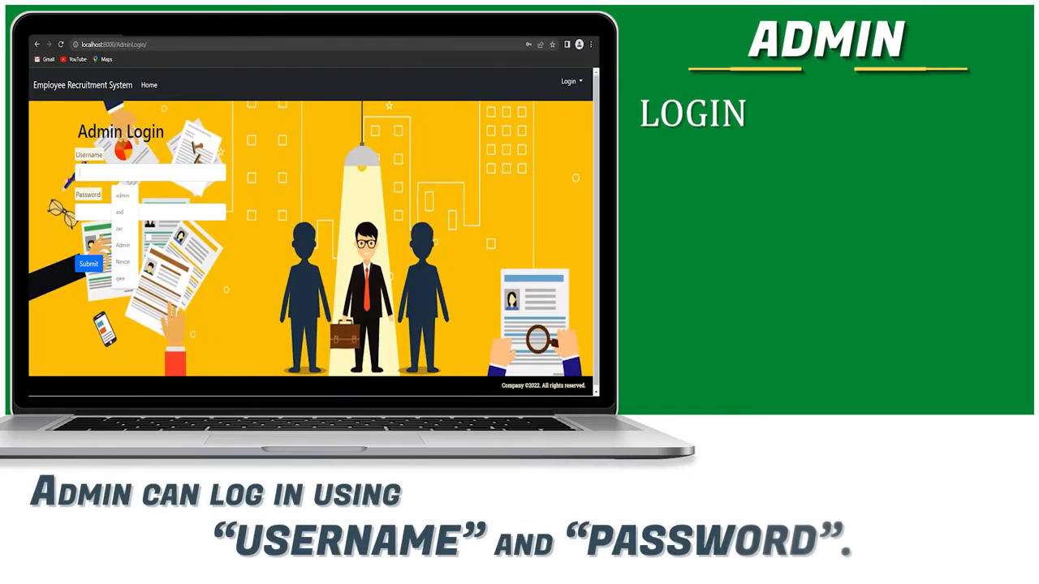
click(68, 263)
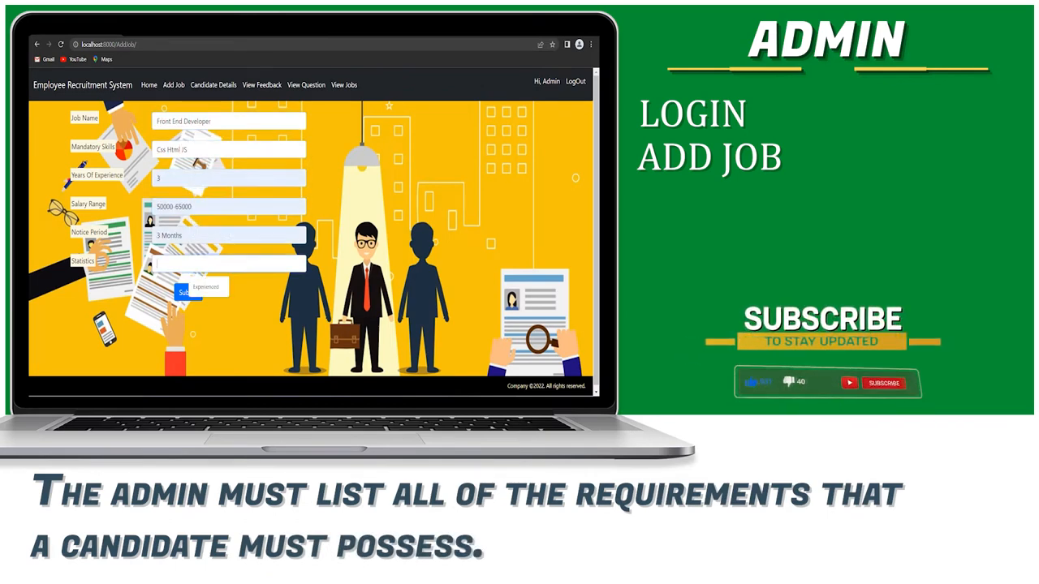
click(214, 84)
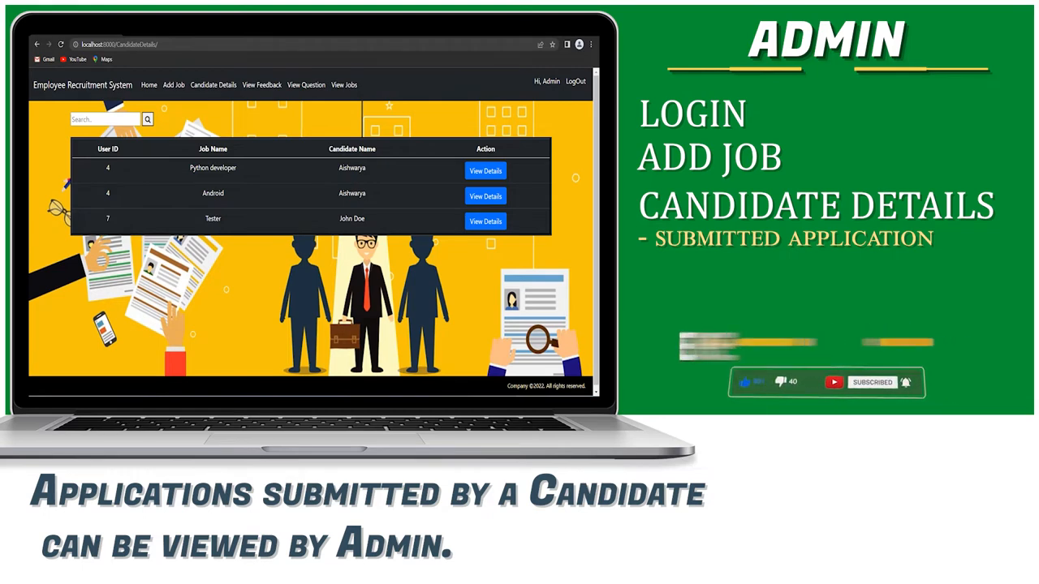
Review candidate feedback and the posted jobs list, then head to the user login.
click(485, 170)
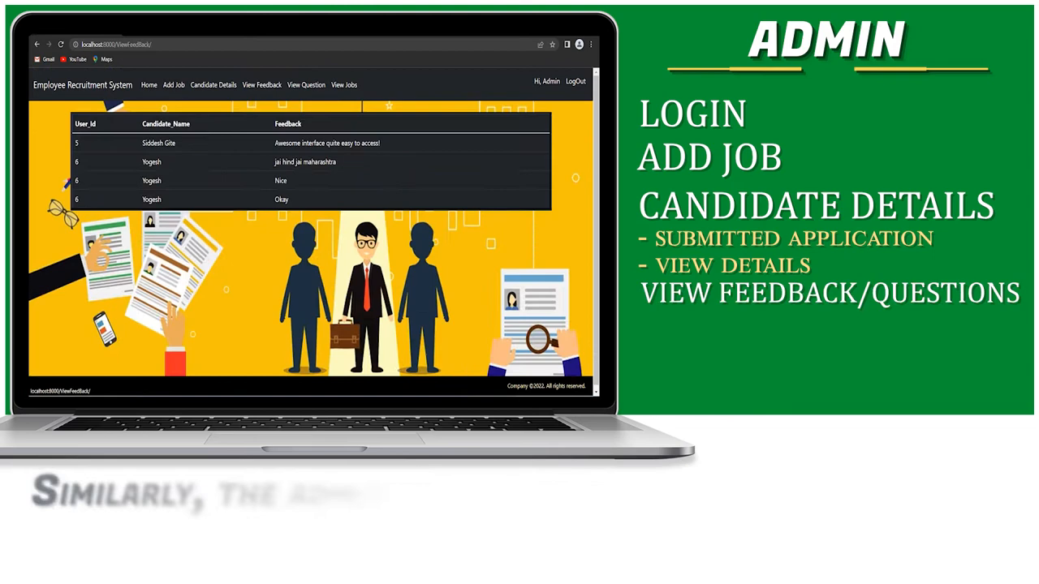
click(305, 84)
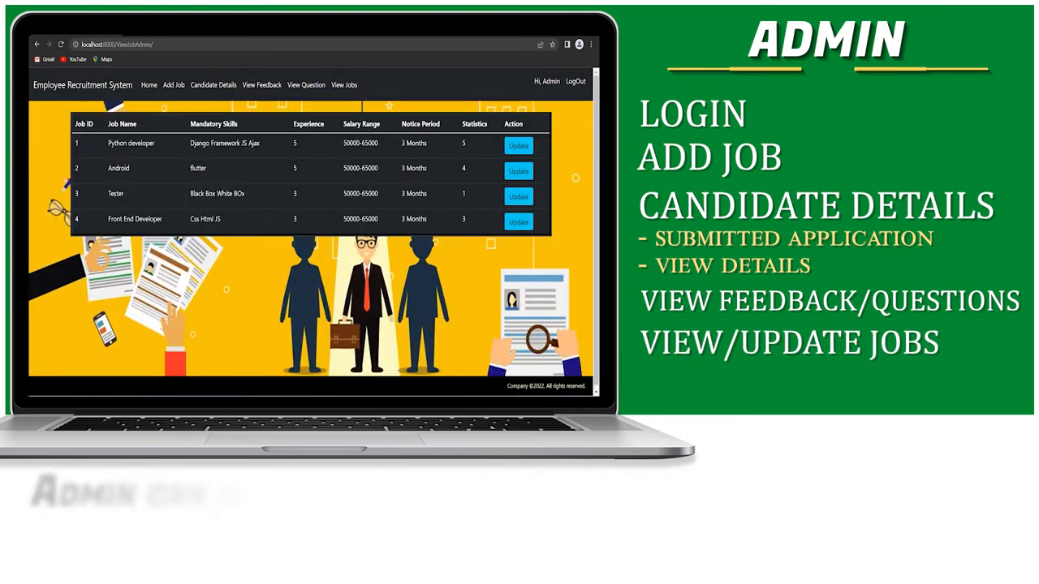
click(518, 146)
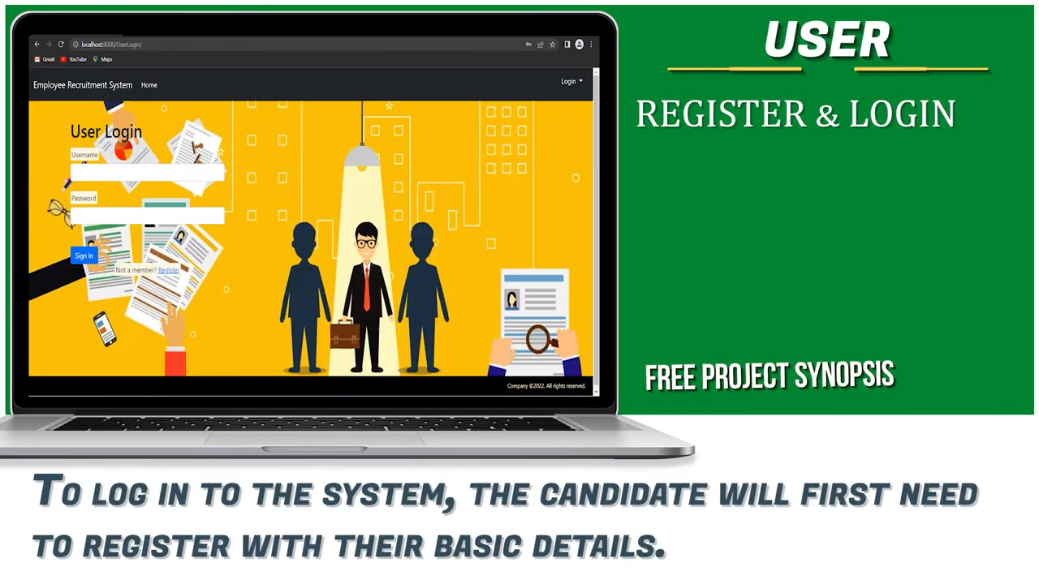
As a candidate, update the profile address to 'Mumbai Centr' and save it.
click(83, 256)
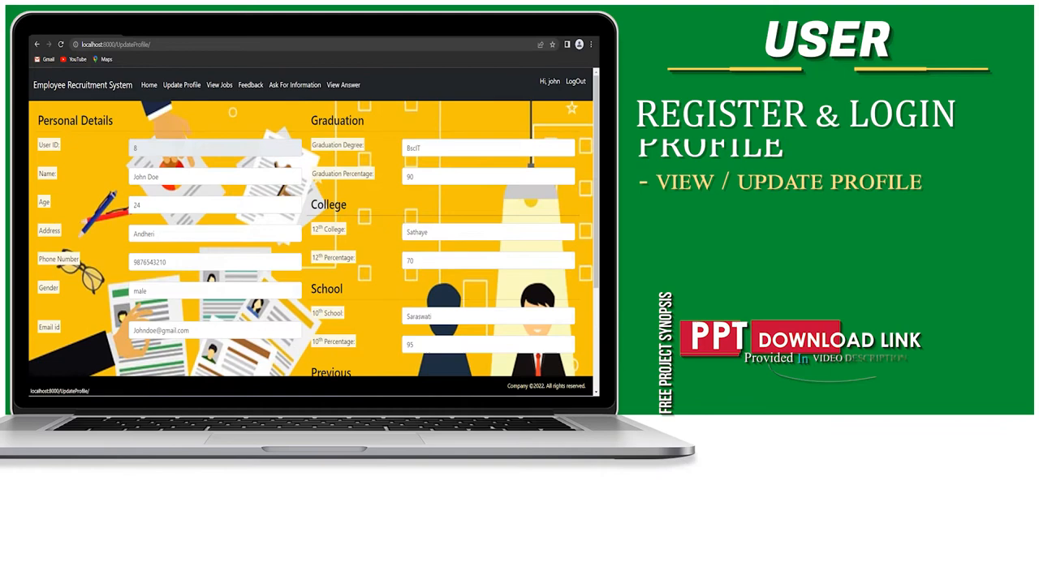
text(Mumbai Centr)
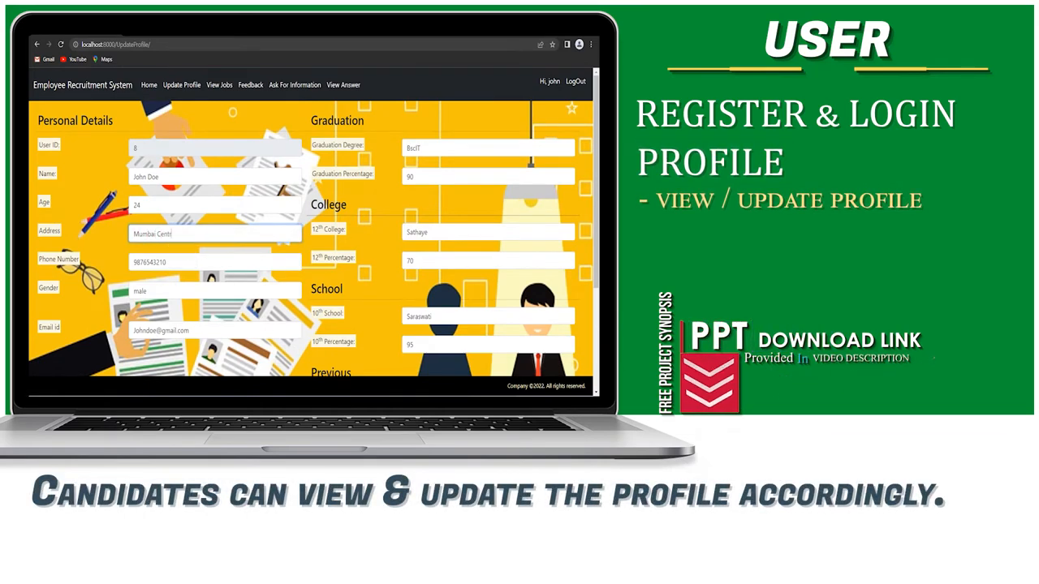
click(218, 84)
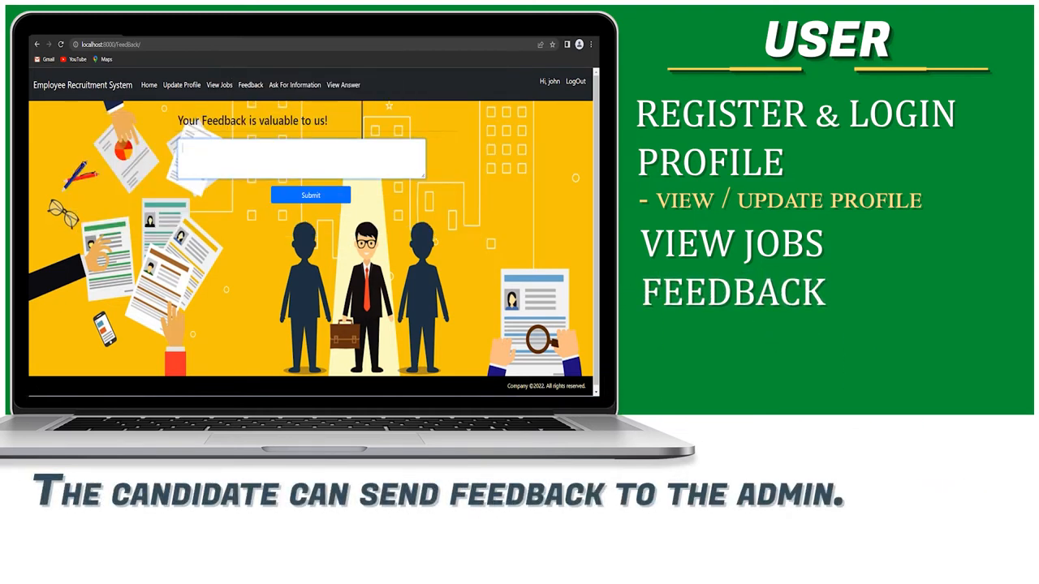
Log out of the candidate account and return to the public home page.
click(296, 85)
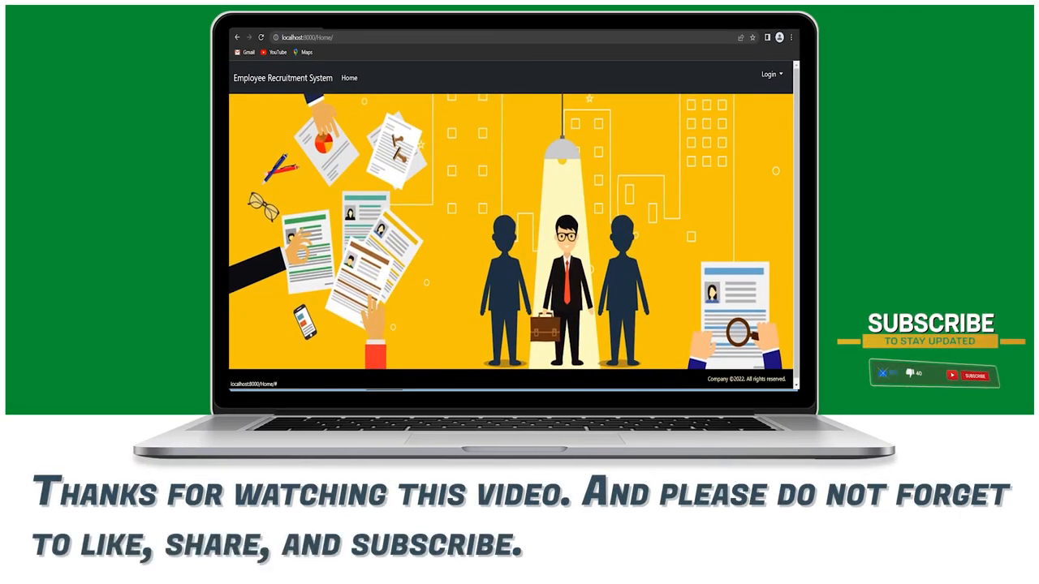
click(971, 373)
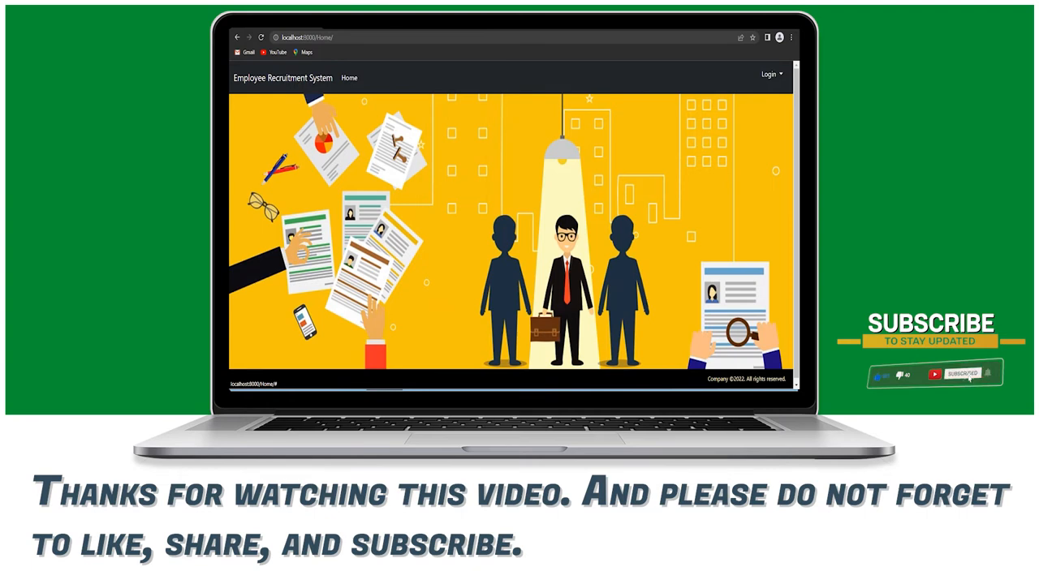